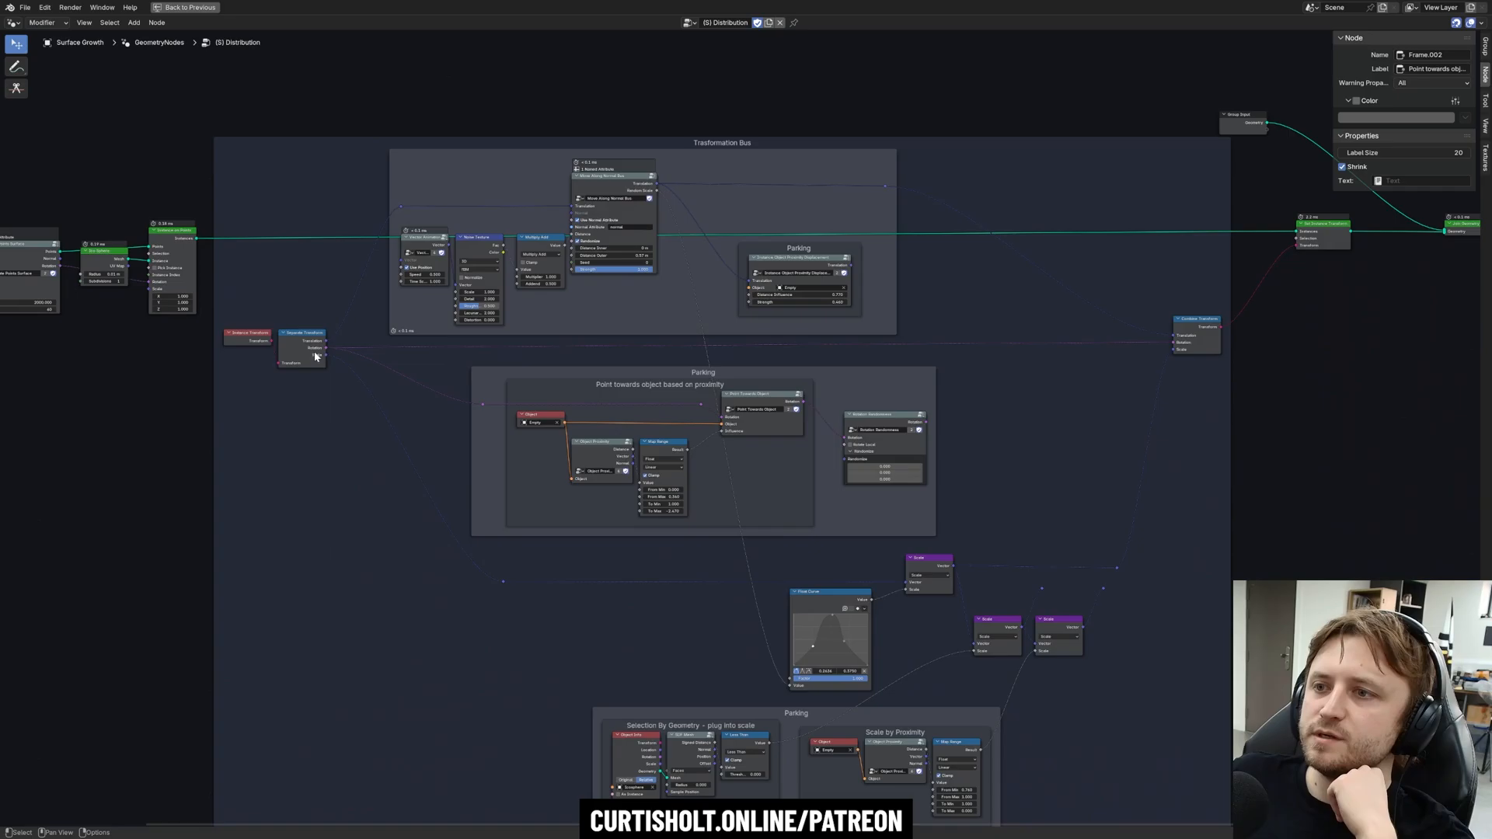
pyautogui.moveTo(432, 230)
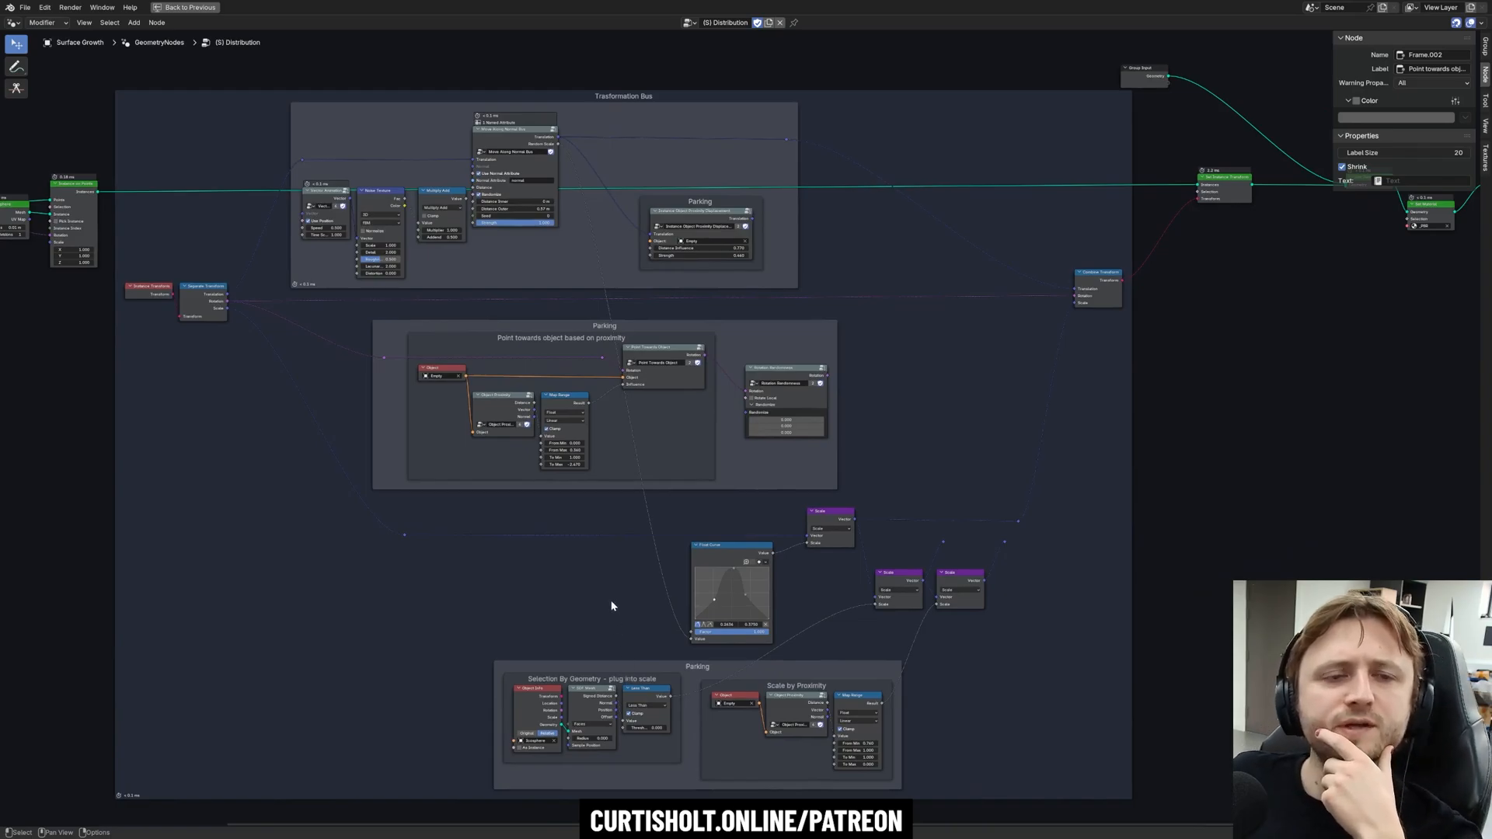
pyautogui.moveTo(570, 498)
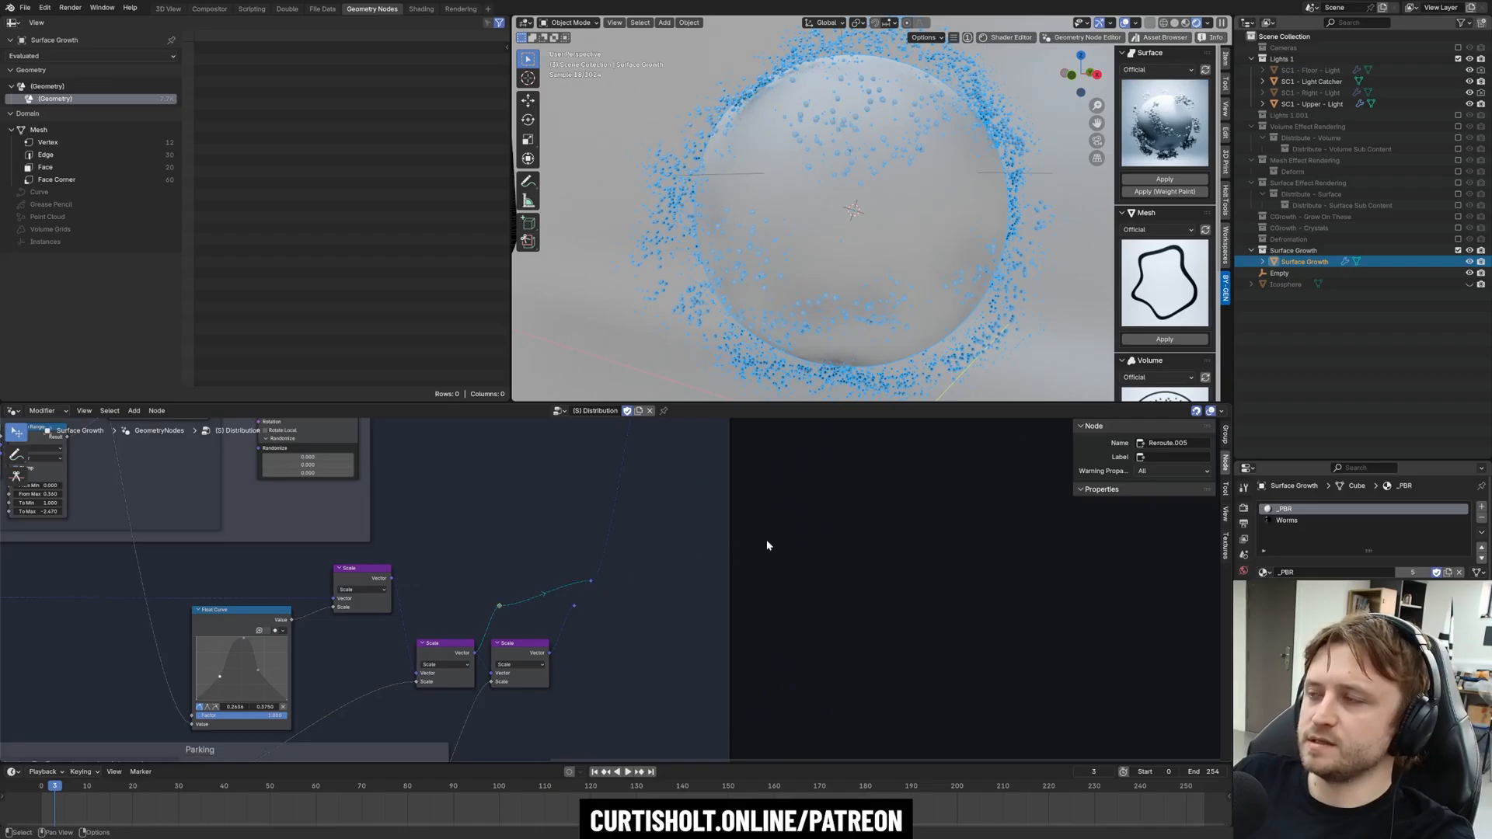
pyautogui.click(1285, 283)
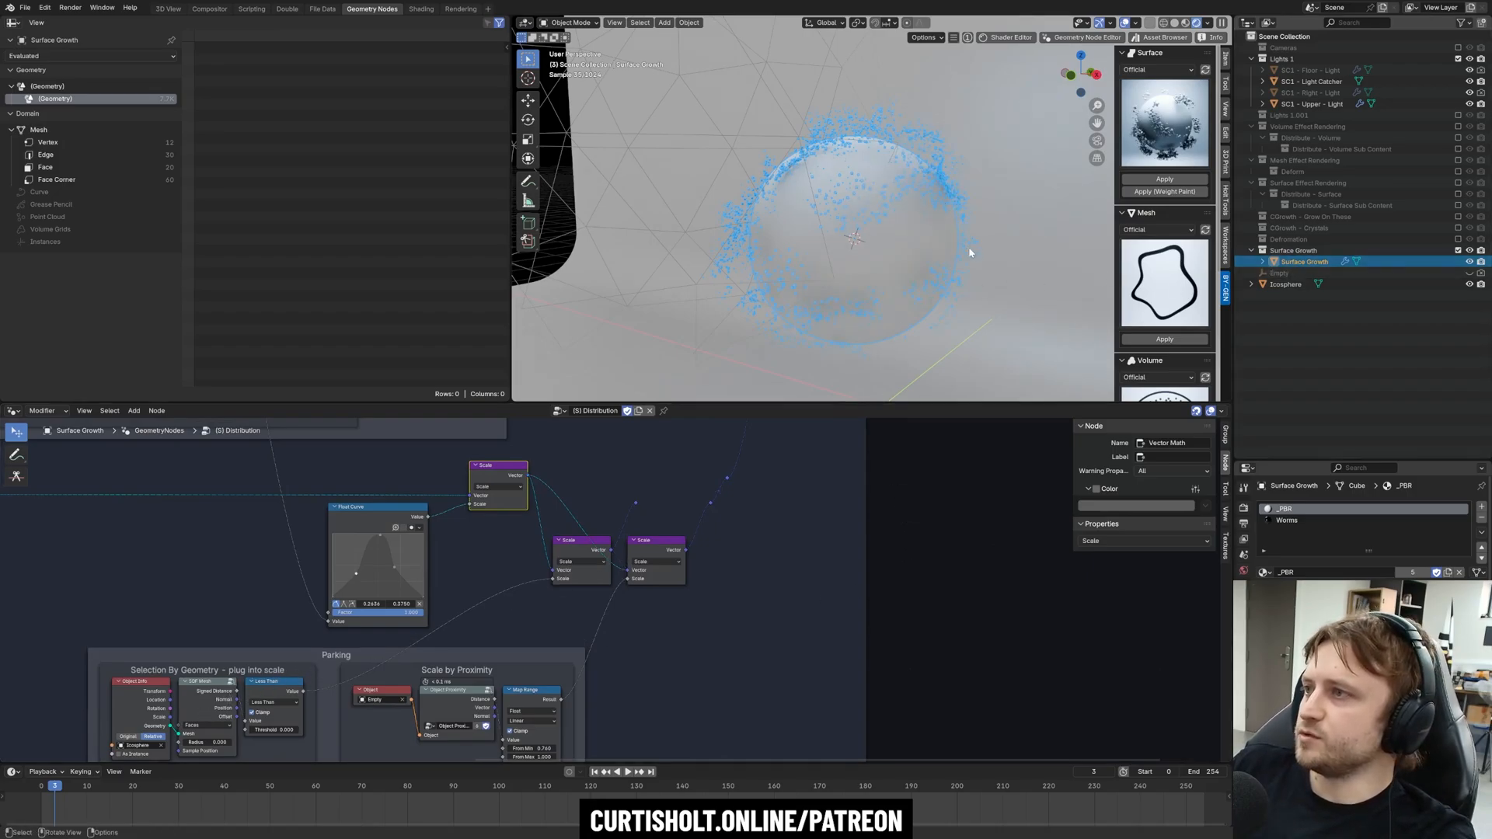
pyautogui.click(1286, 283)
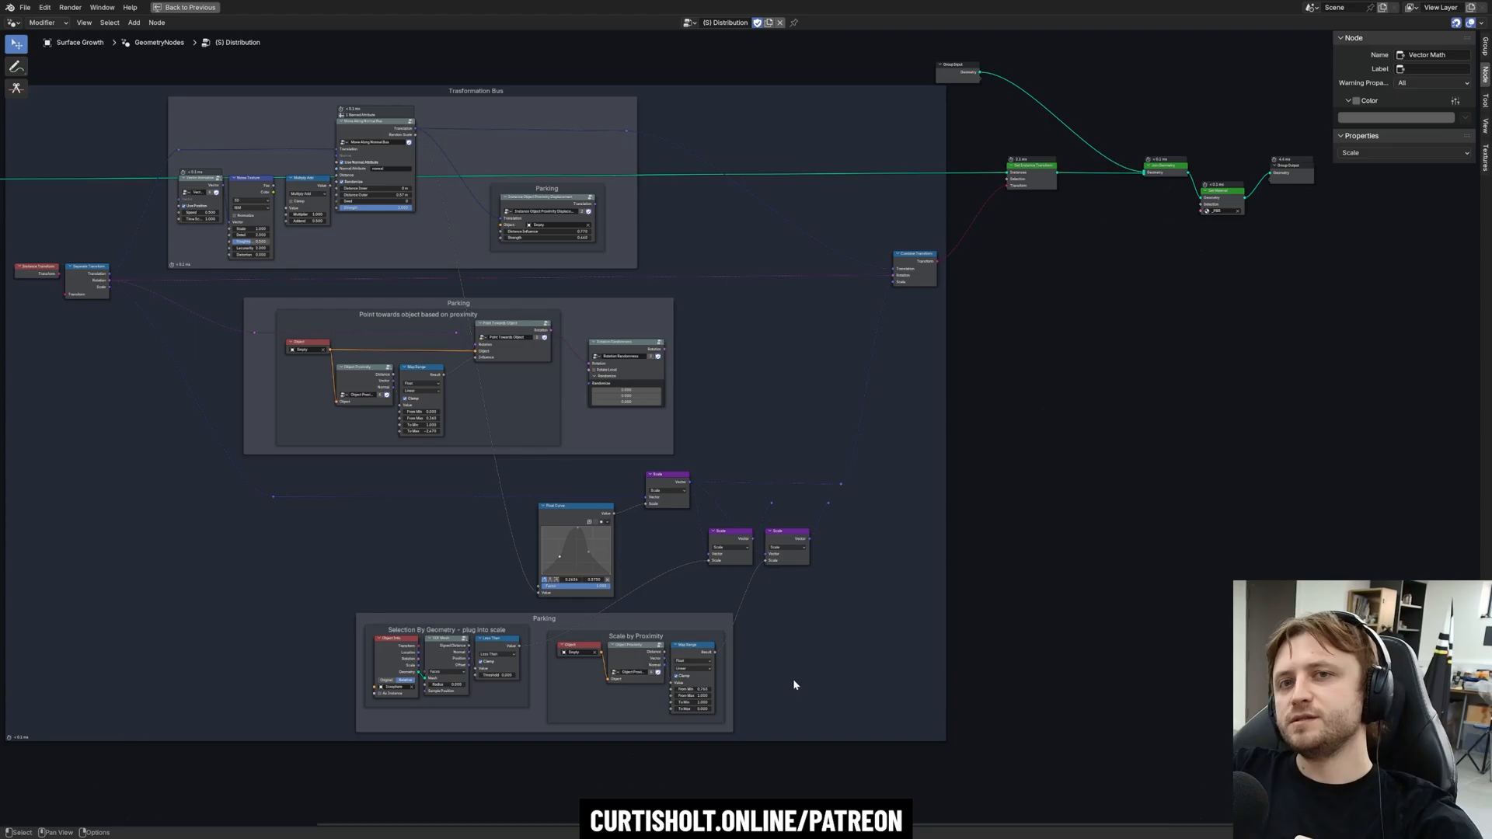
pyautogui.moveTo(799, 681)
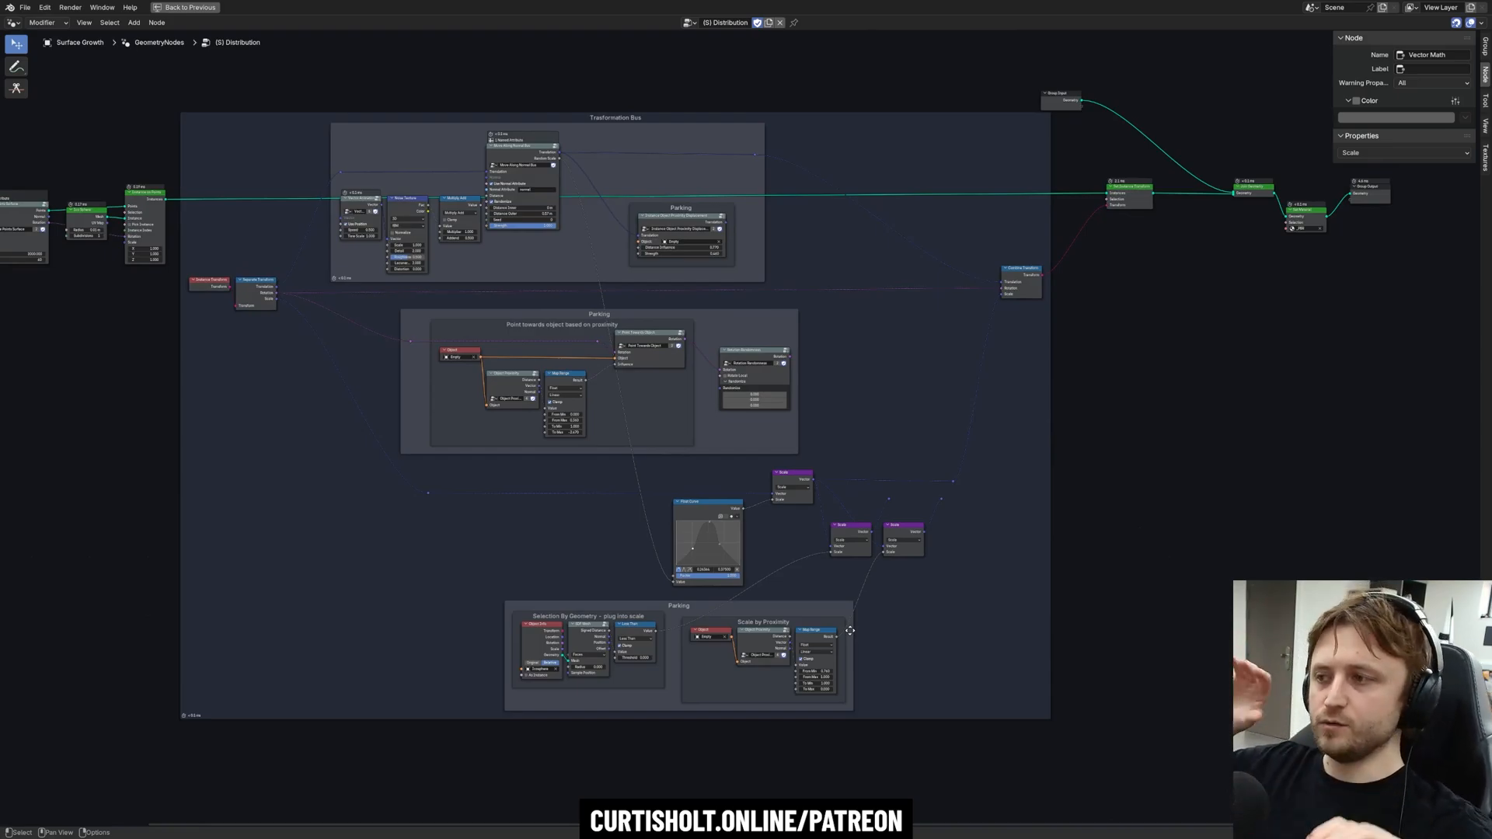
pyautogui.moveTo(597, 647)
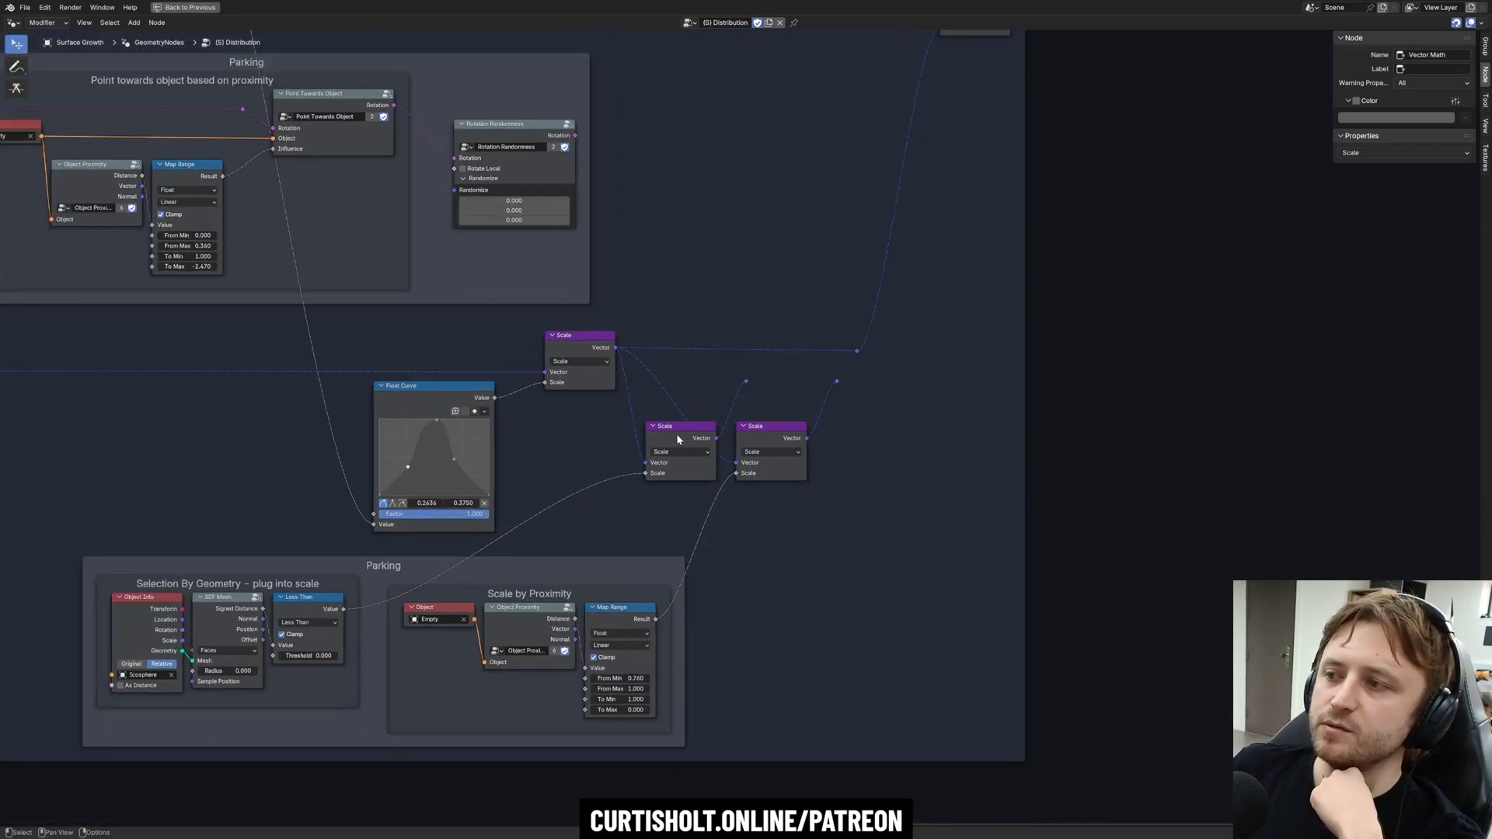
pyautogui.moveTo(748, 384)
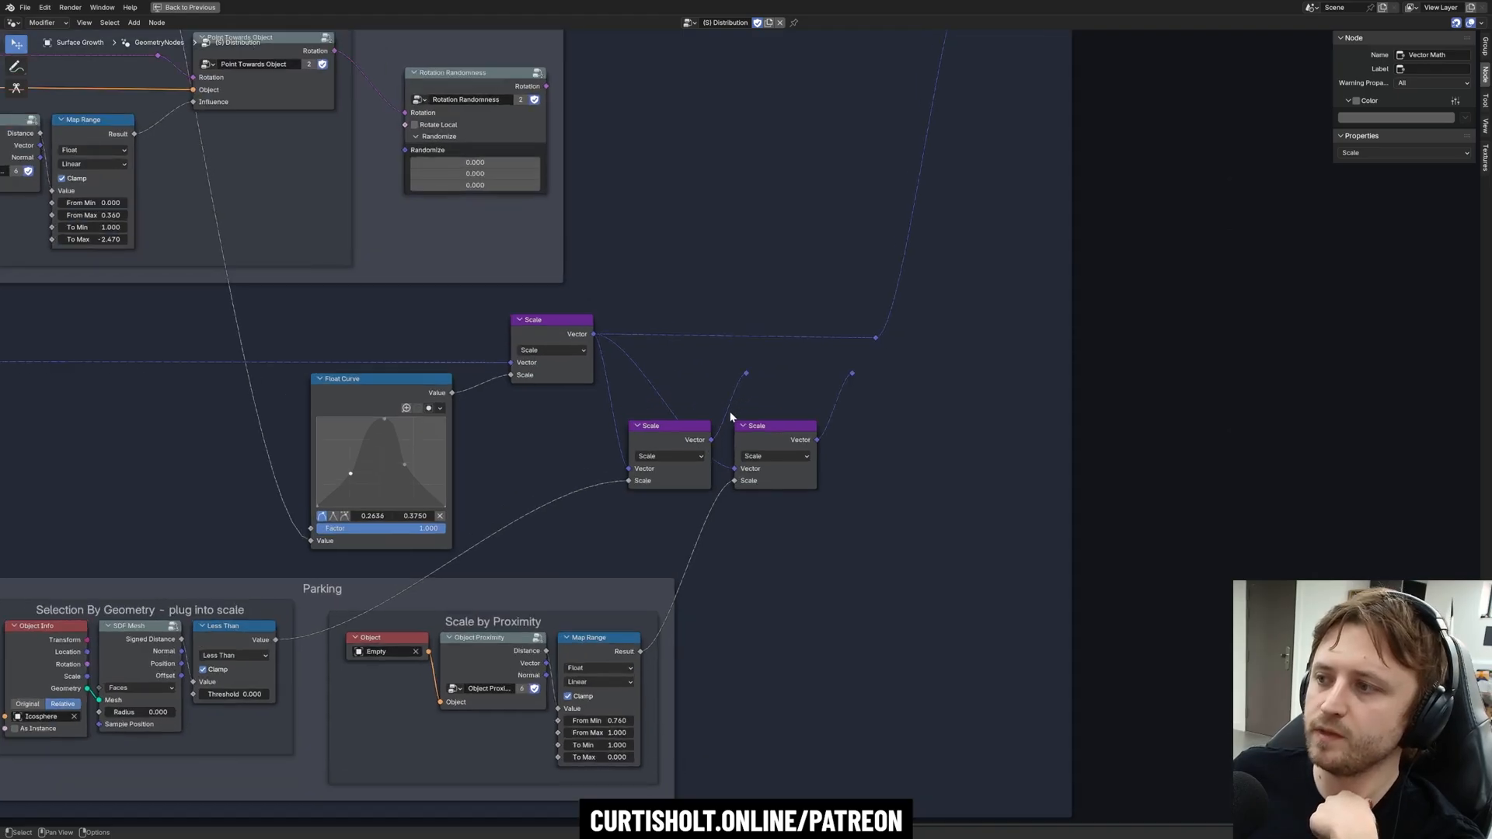
pyautogui.moveTo(767, 373)
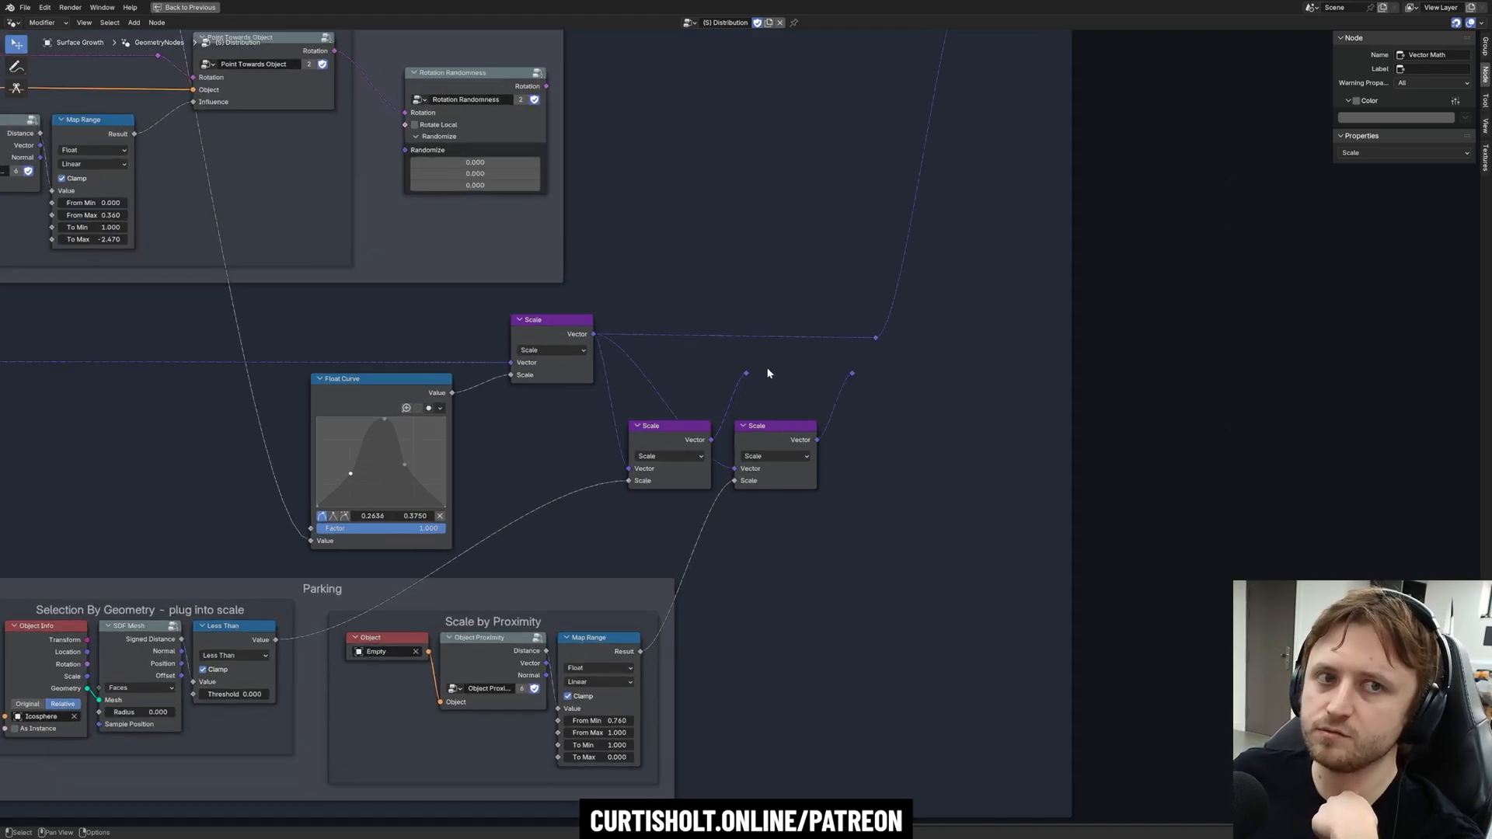
pyautogui.scroll(-3)
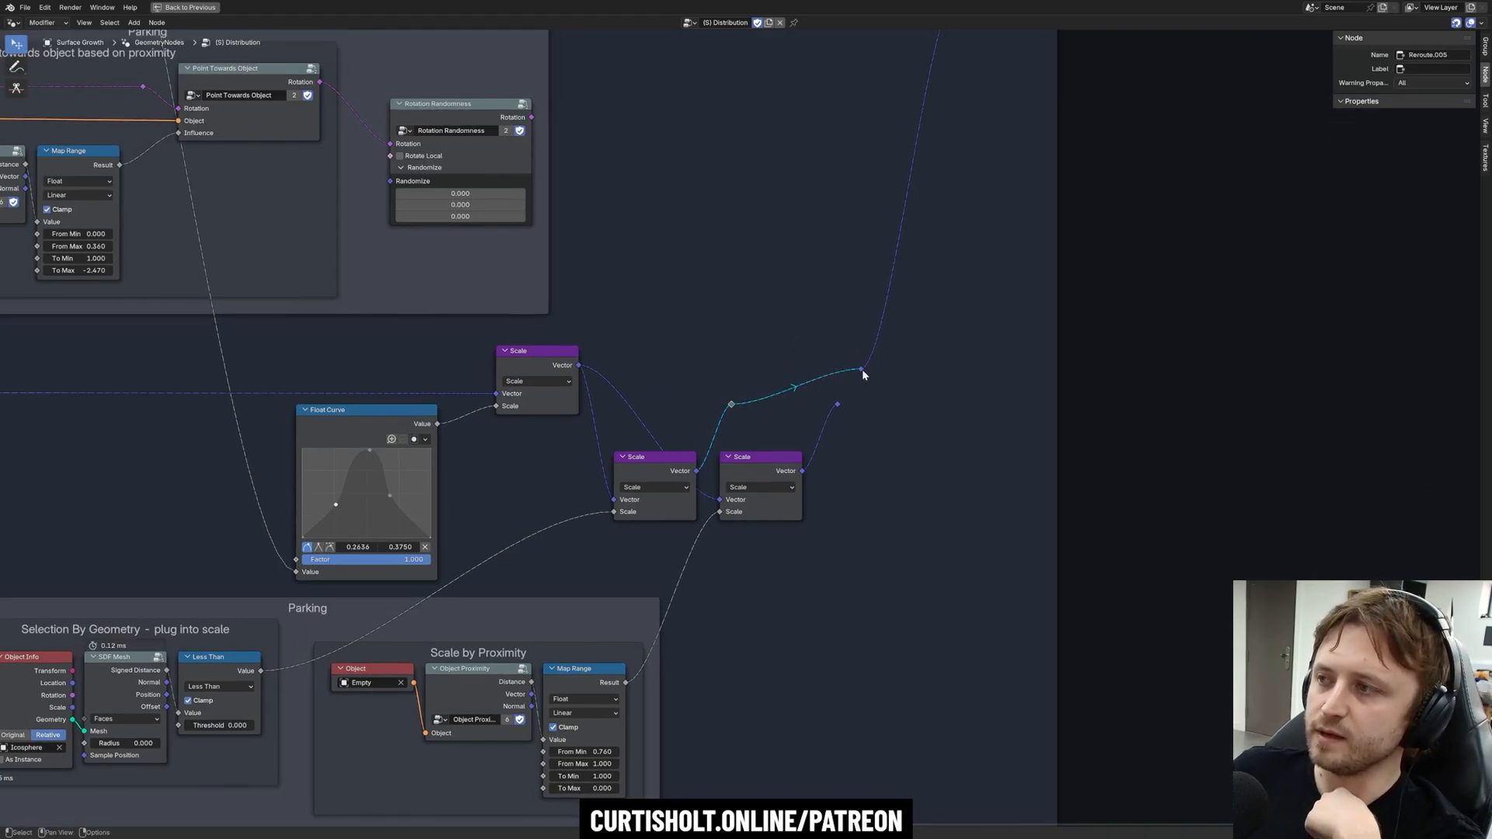
pyautogui.scroll(-3)
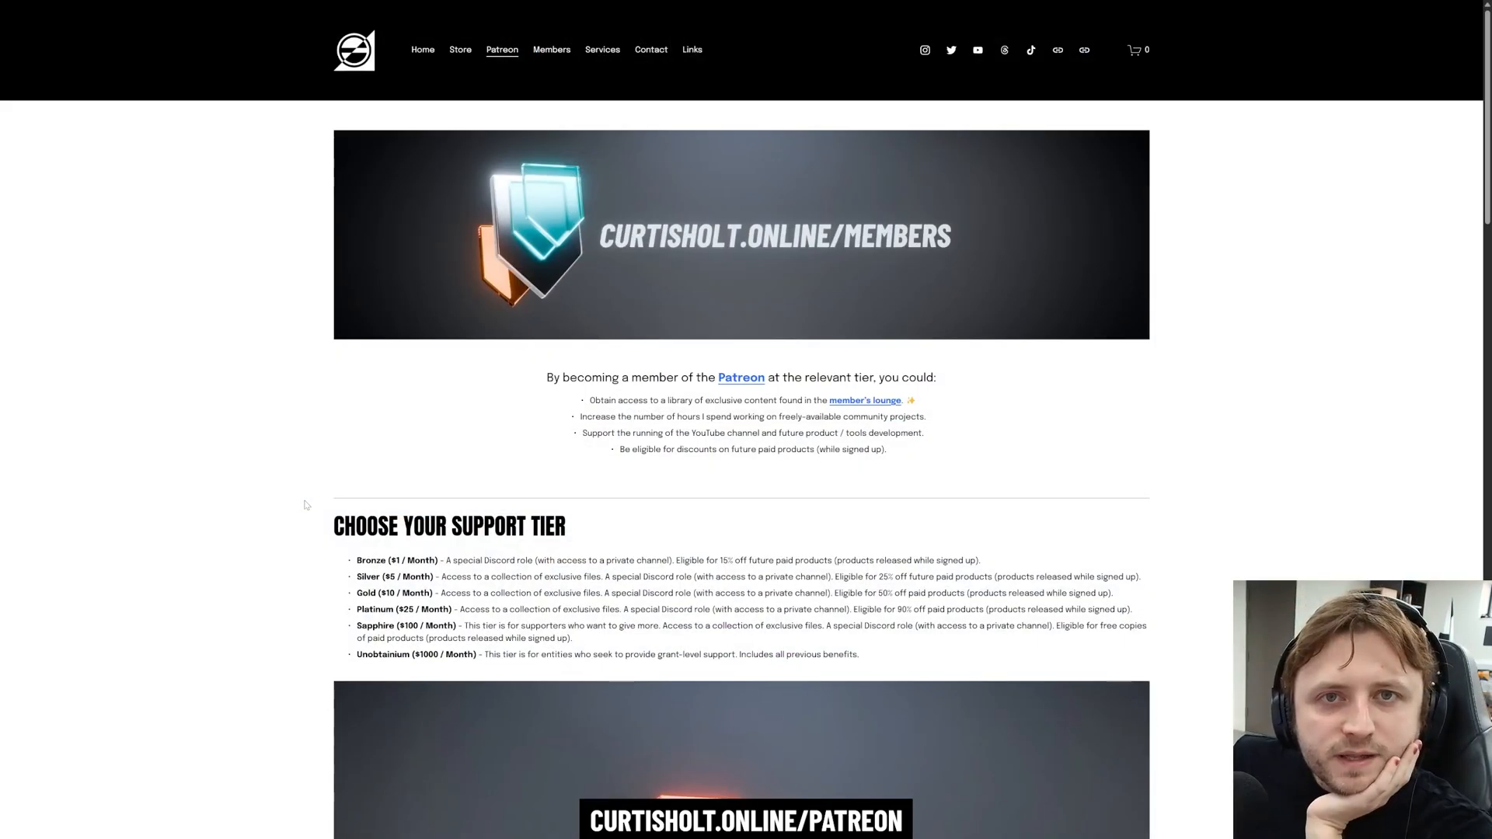
pyautogui.scroll(-3)
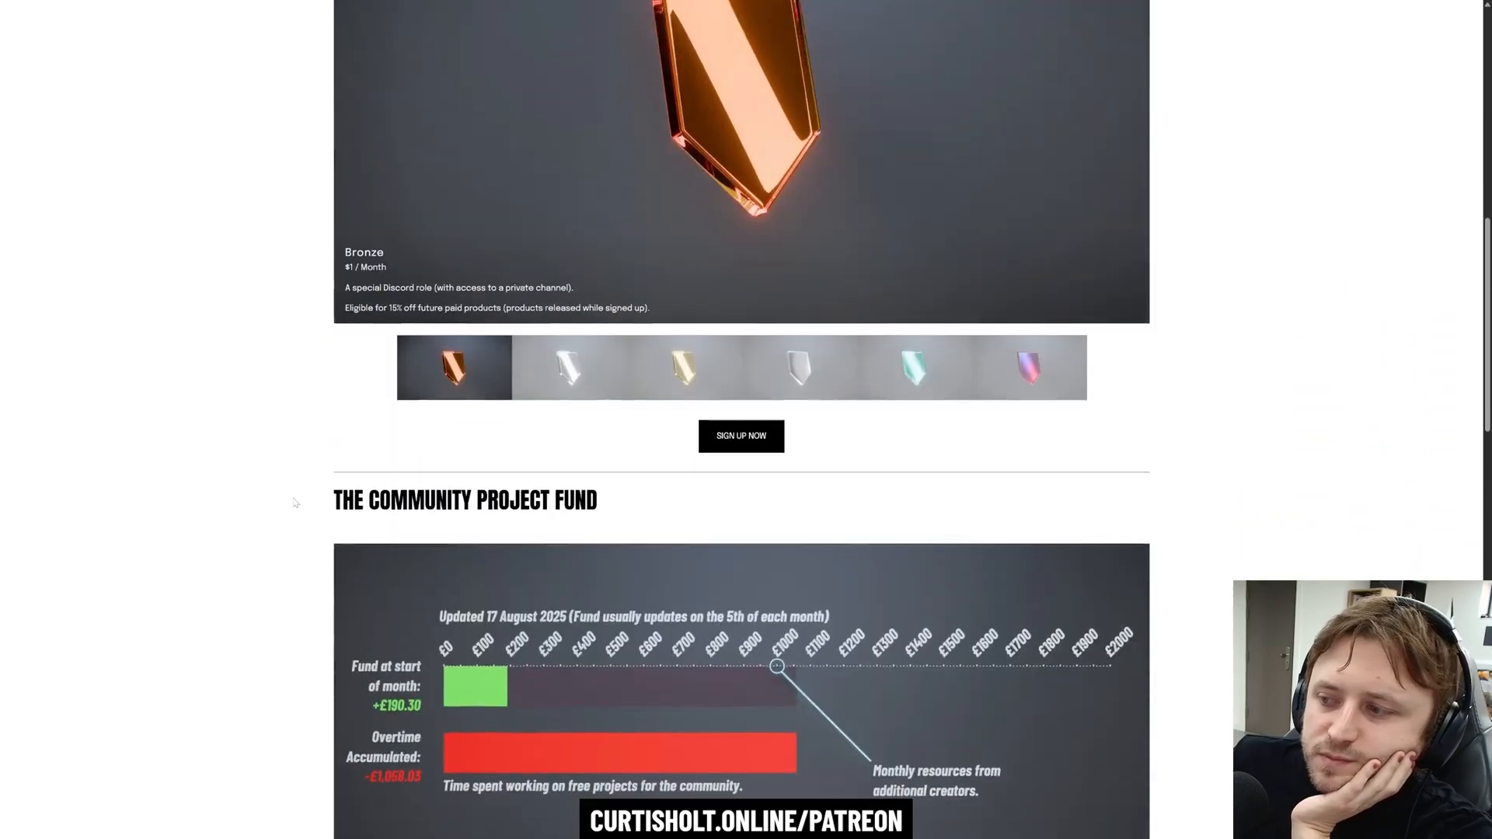
pyautogui.scroll(-3)
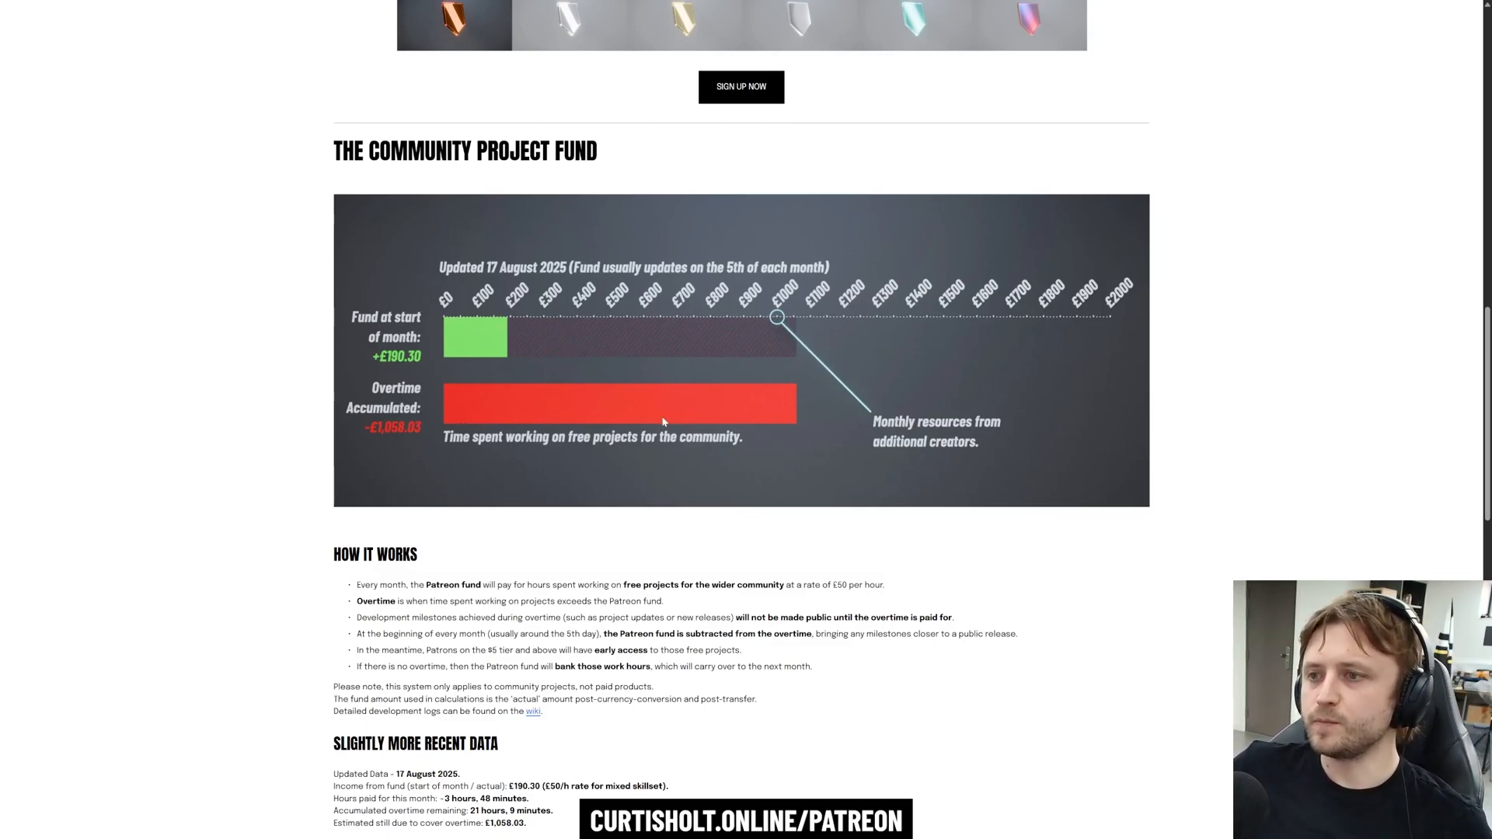
pyautogui.moveTo(819, 372)
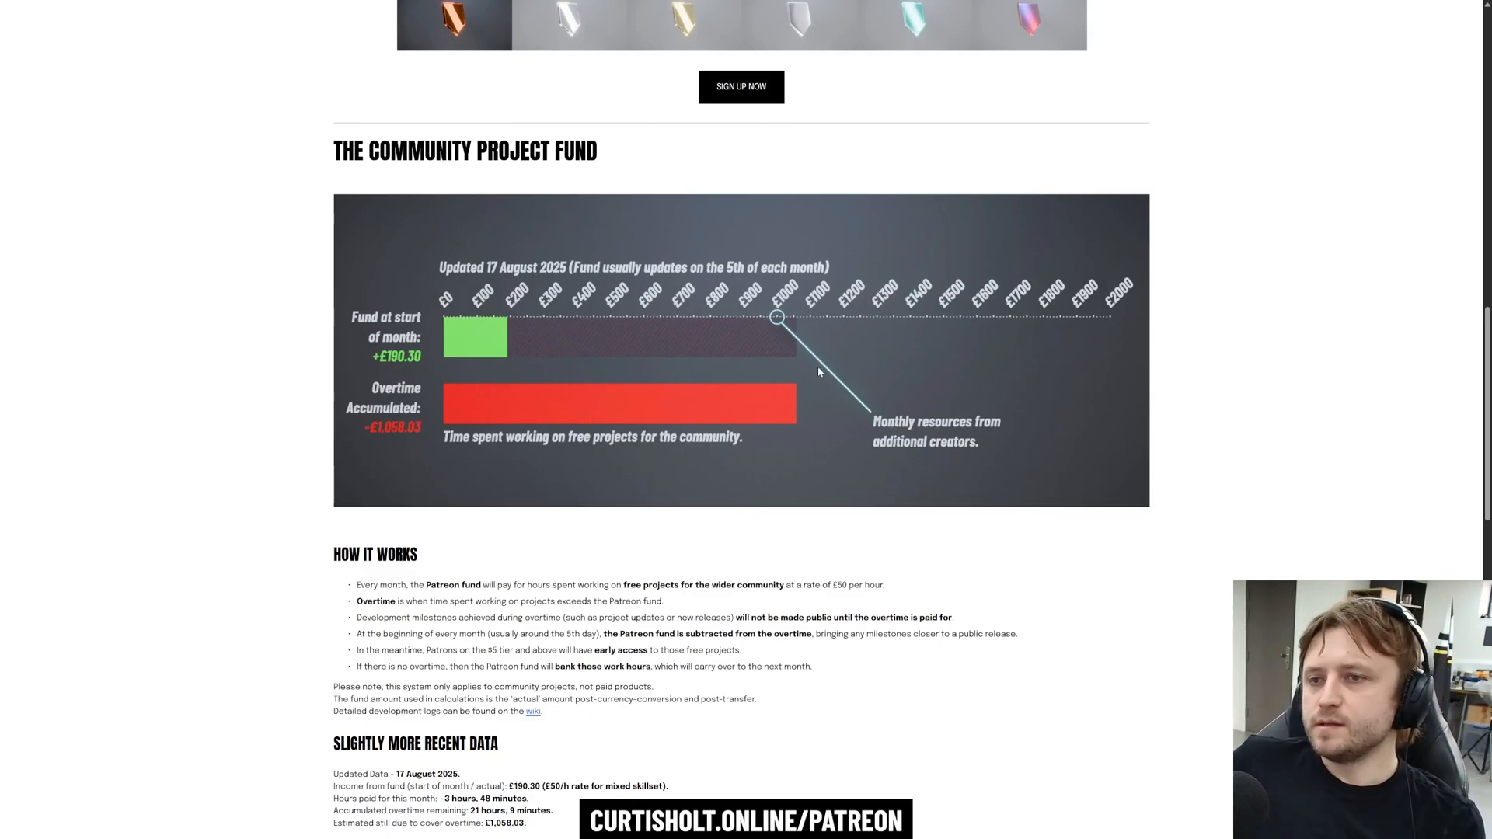
pyautogui.moveTo(791, 427)
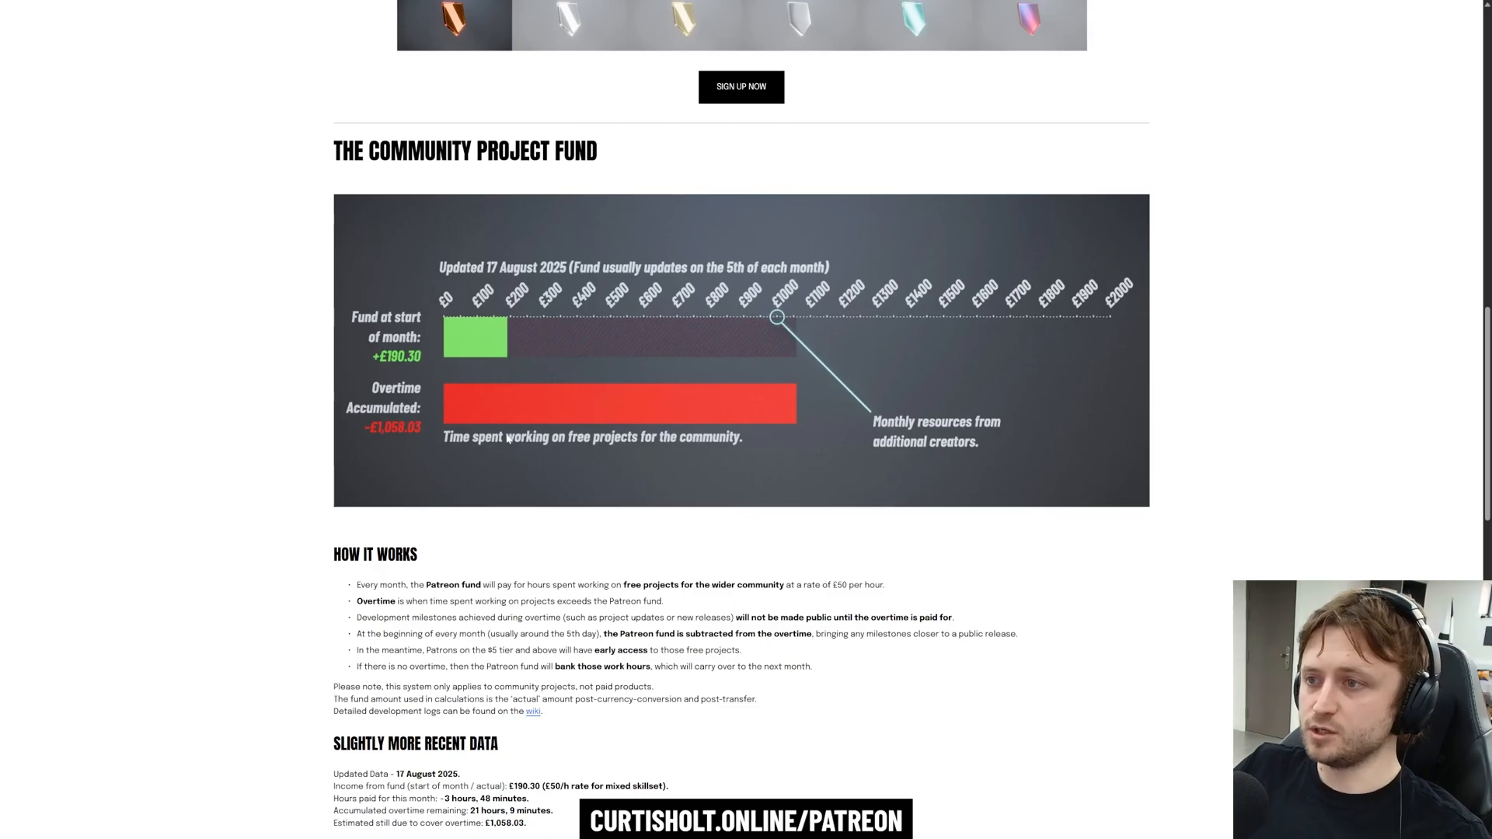
pyautogui.moveTo(811, 571)
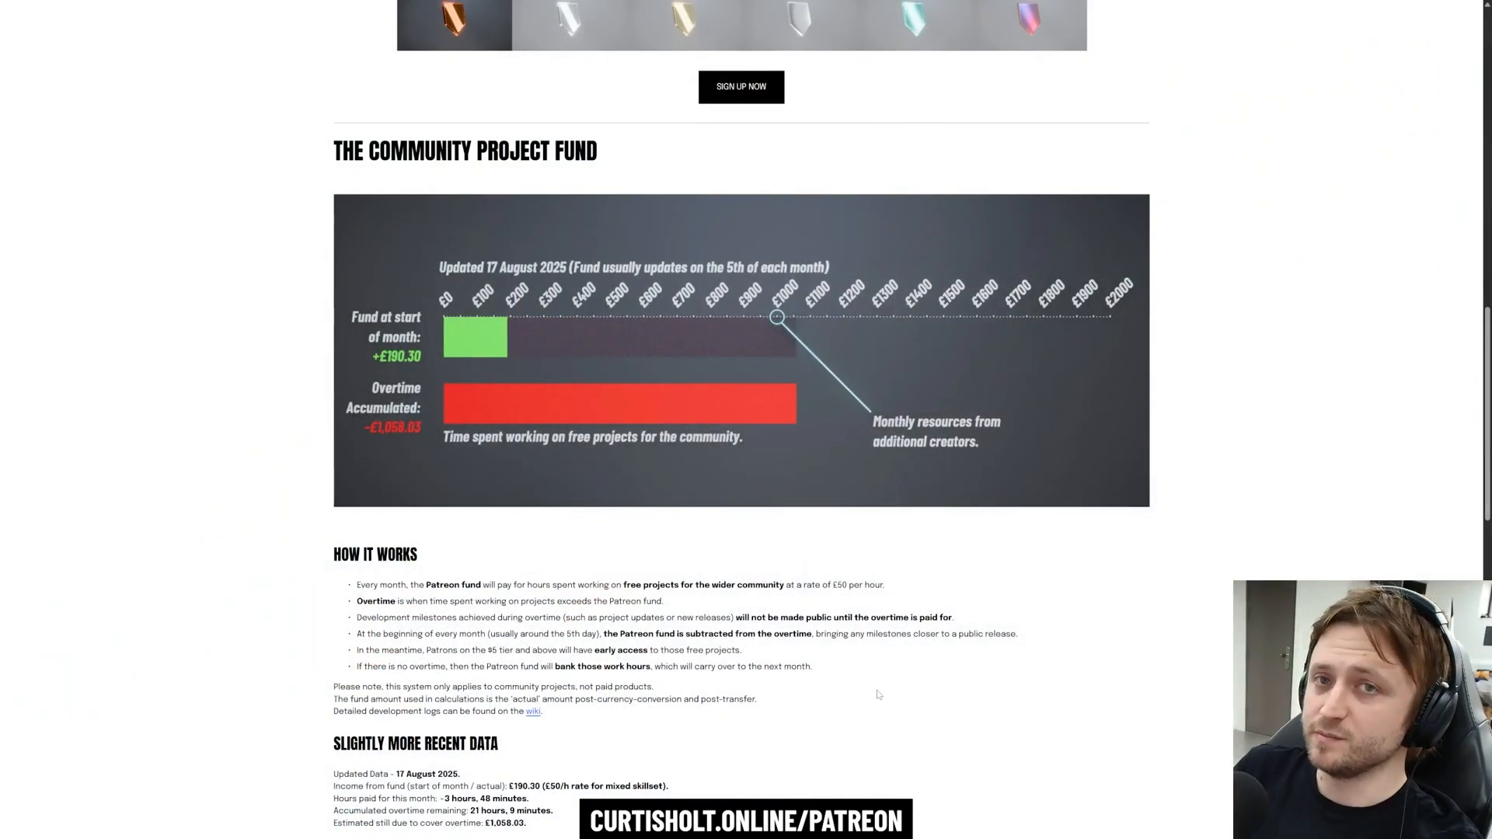
pyautogui.scroll(-3)
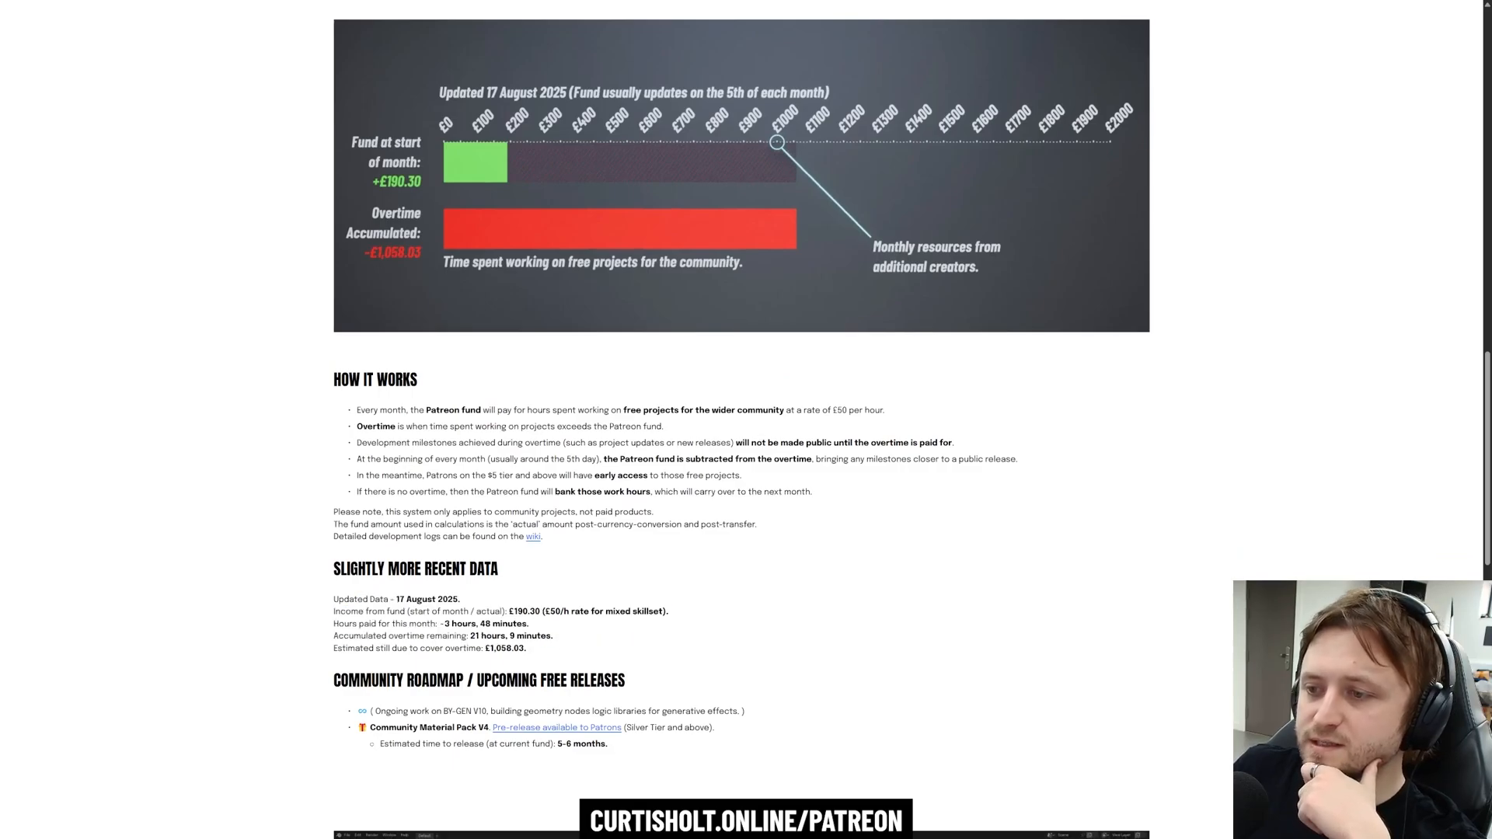
pyautogui.moveTo(385, 599); pyautogui.dragTo(462, 598)
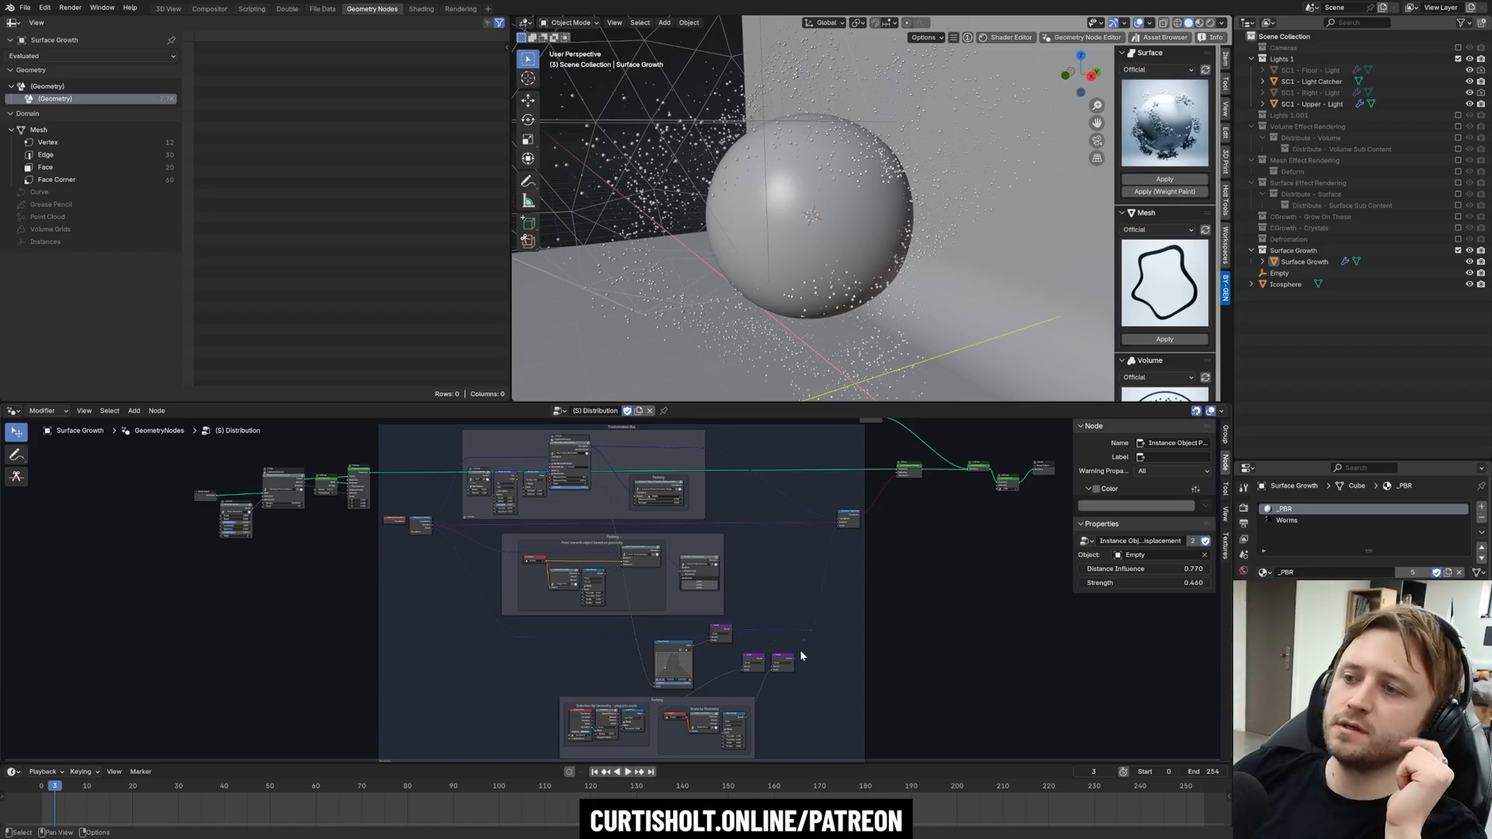
pyautogui.moveTo(547, 528)
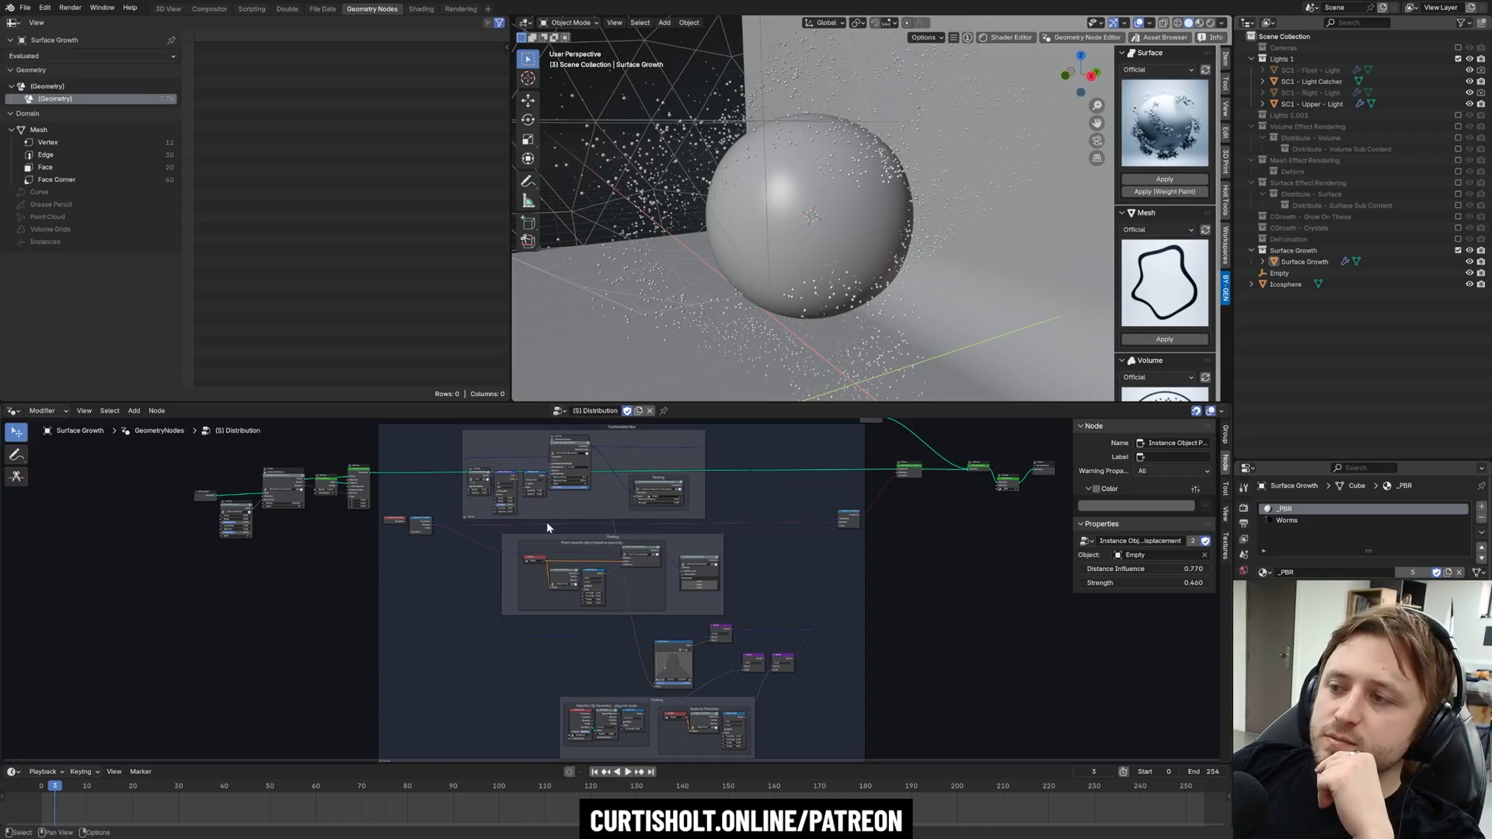